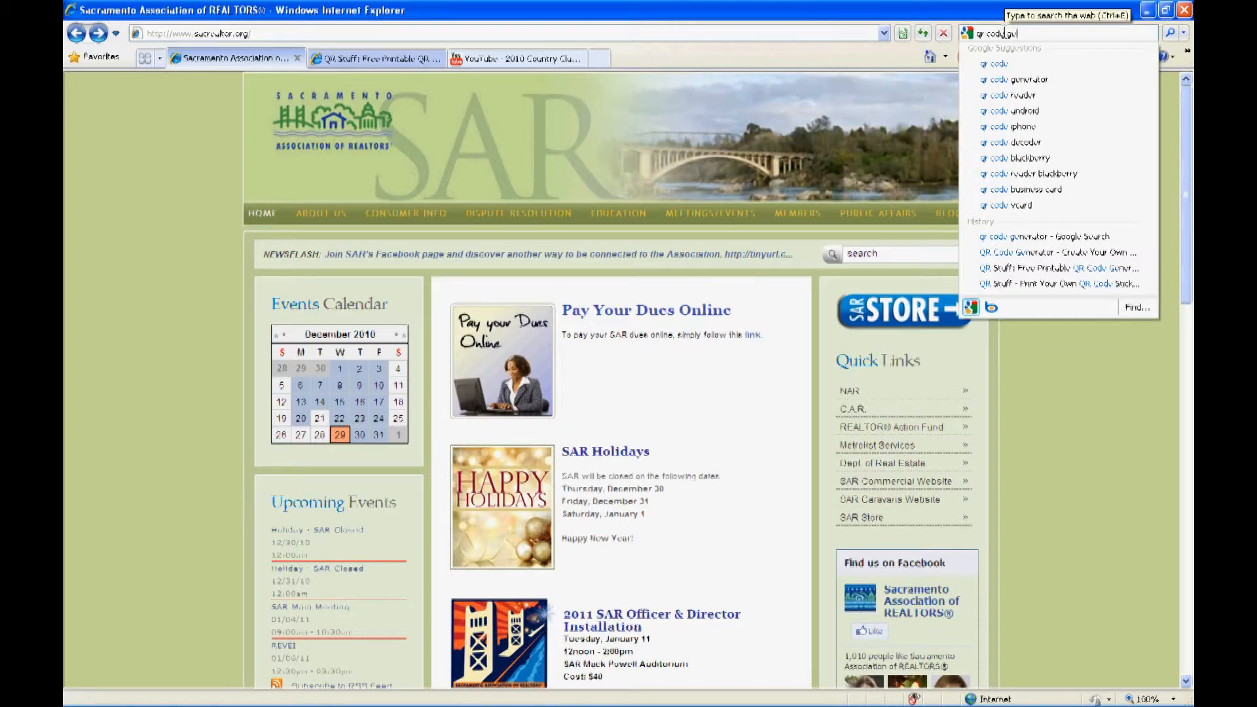
Choose the 'qr code generator' search suggestion to show Google results
left_click(1016, 80)
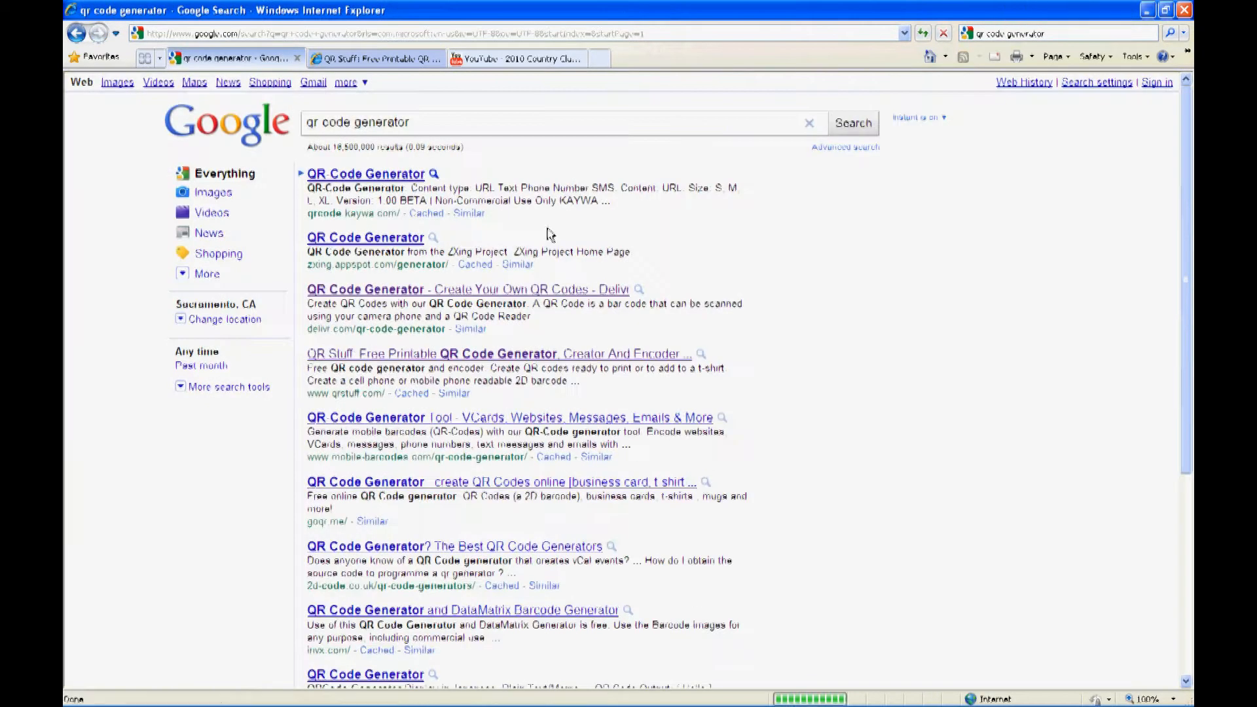
mouse_move(353, 284)
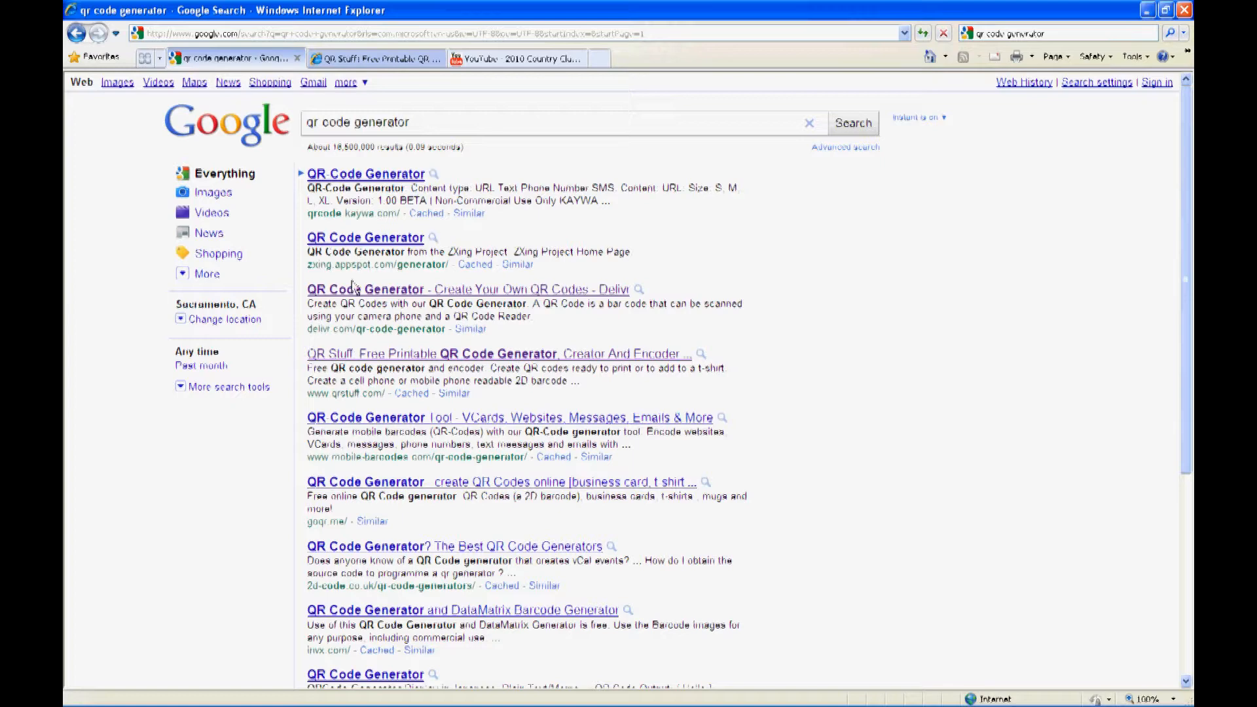
mouse_move(353, 290)
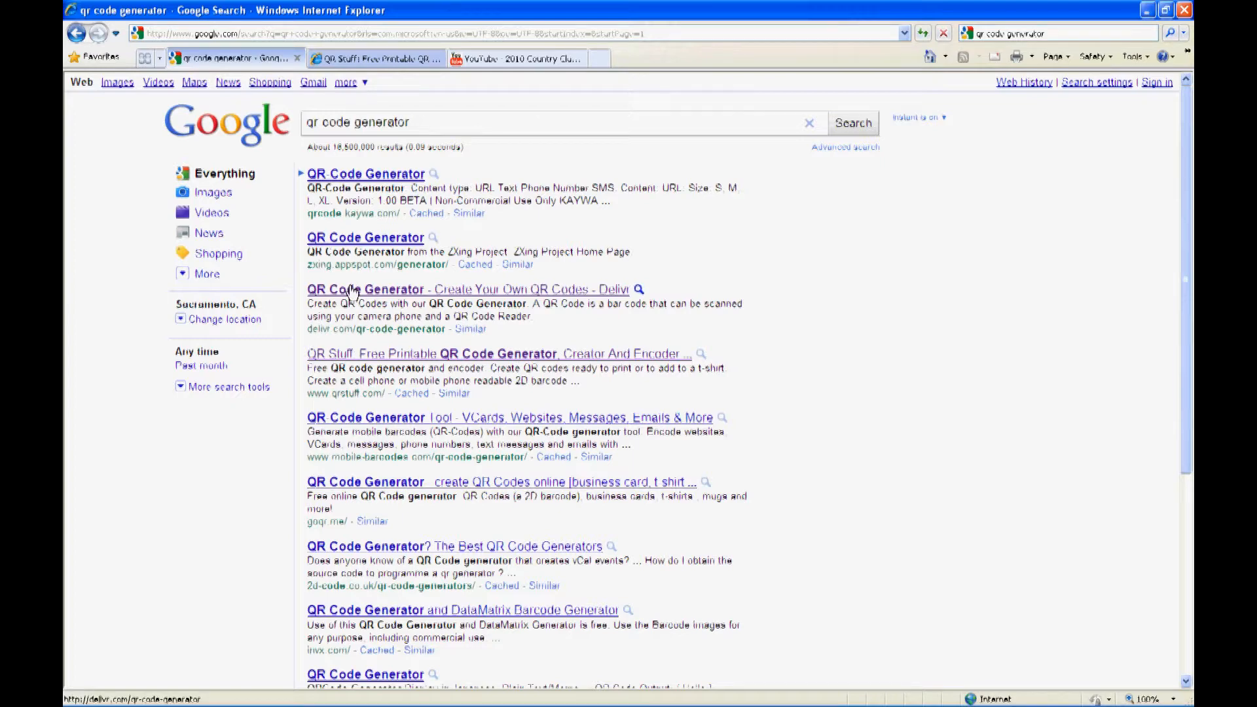
left_click(467, 289)
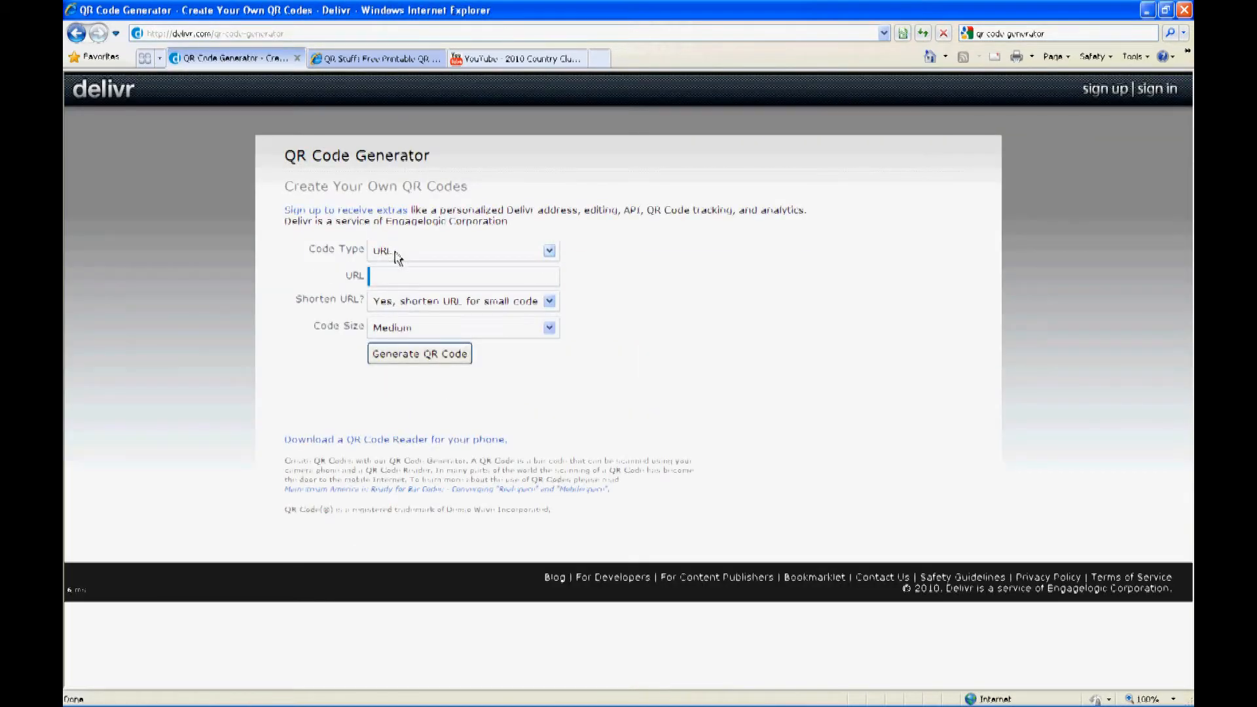
left_click(549, 250)
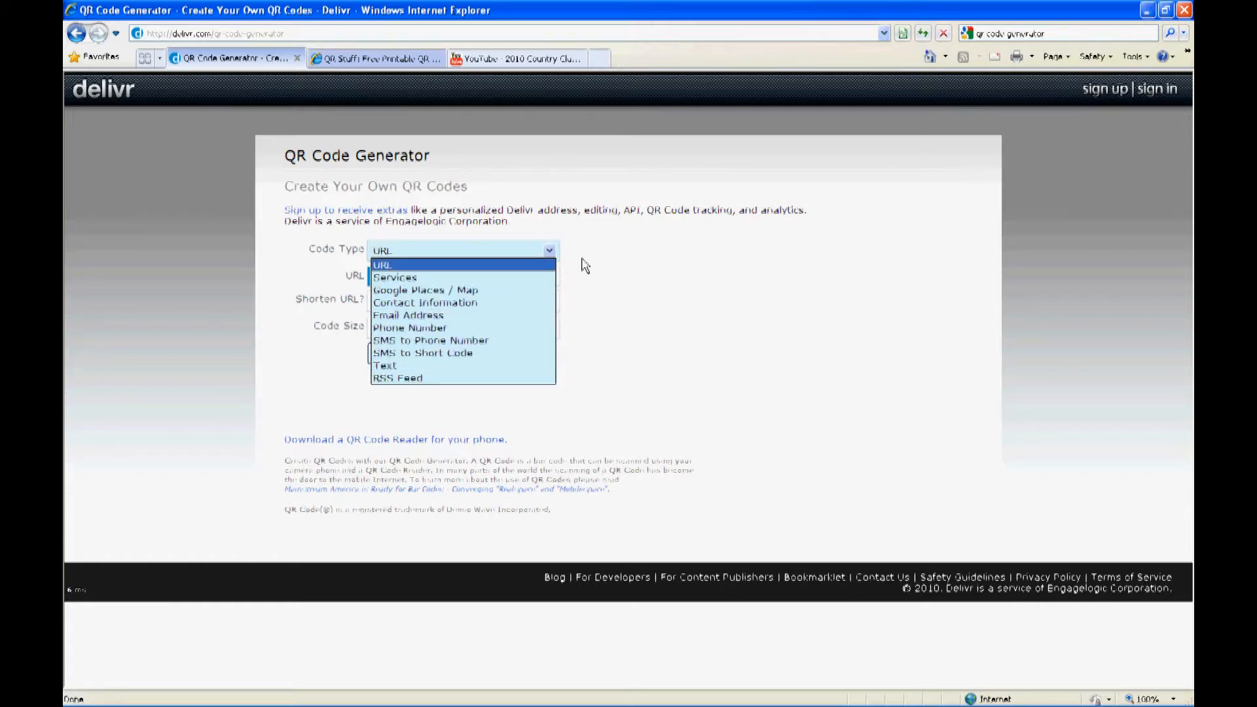
left_click(382, 265)
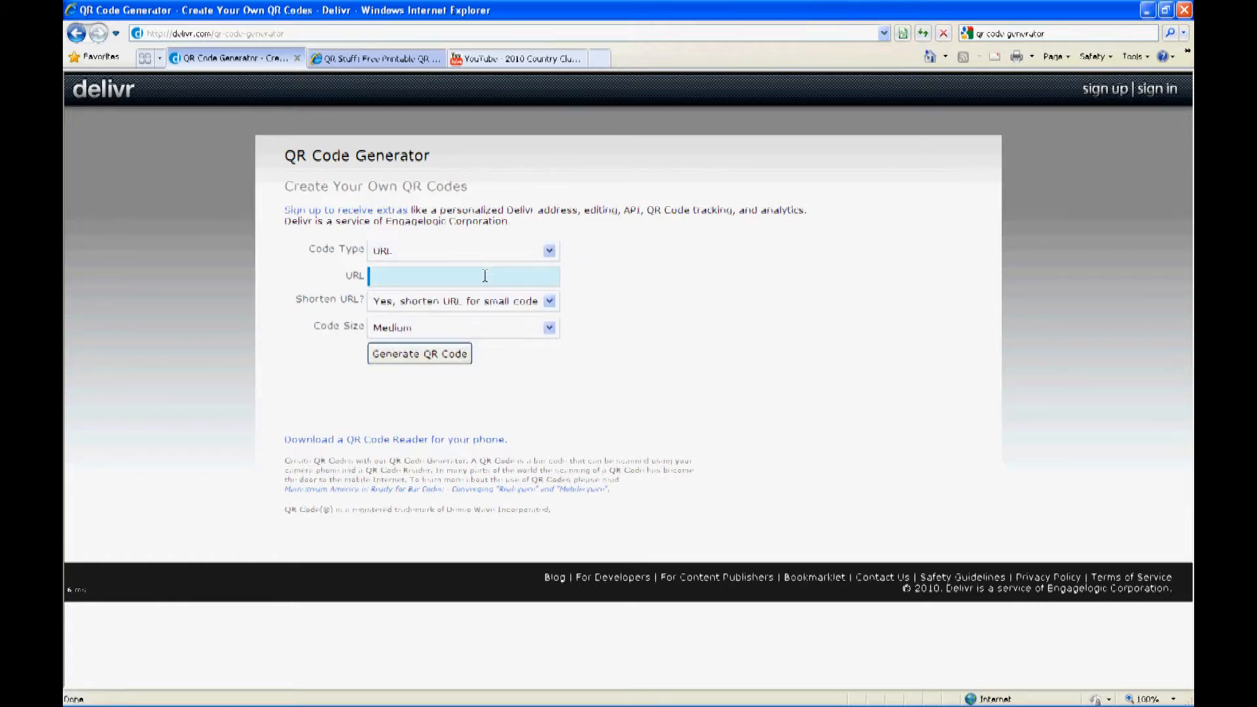
type("http://www.sacrealtor.org/")
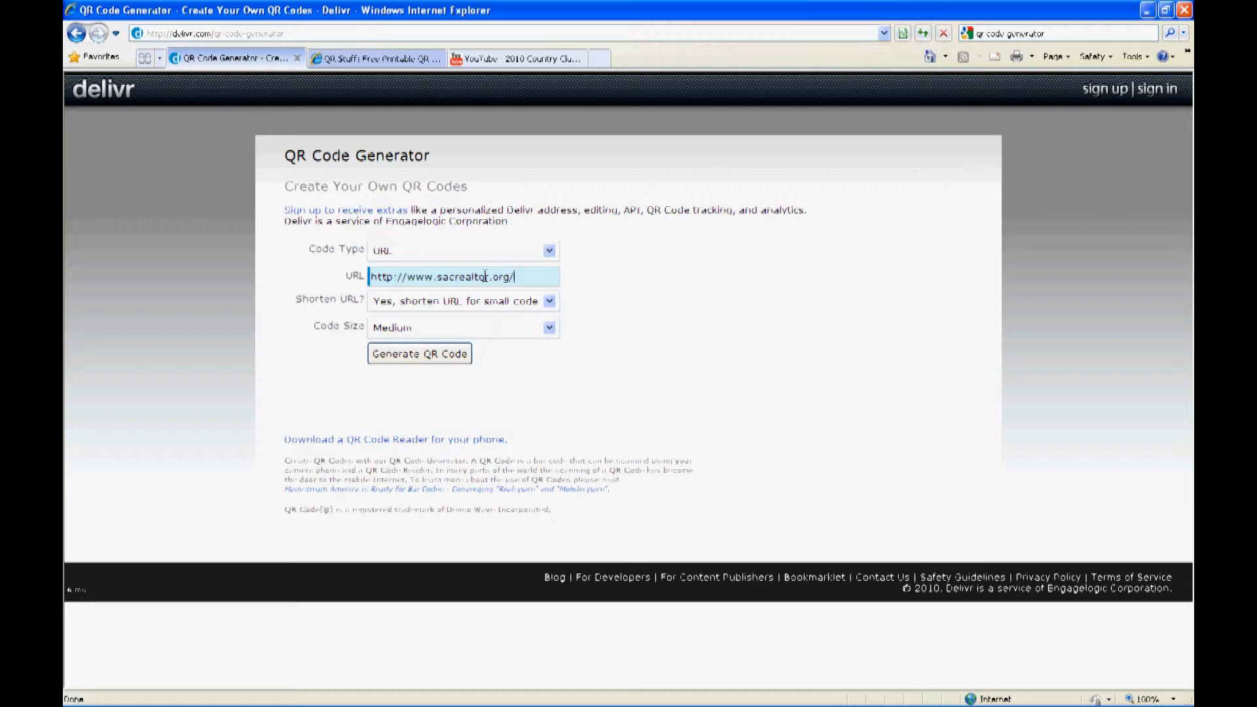
left_click(418, 354)
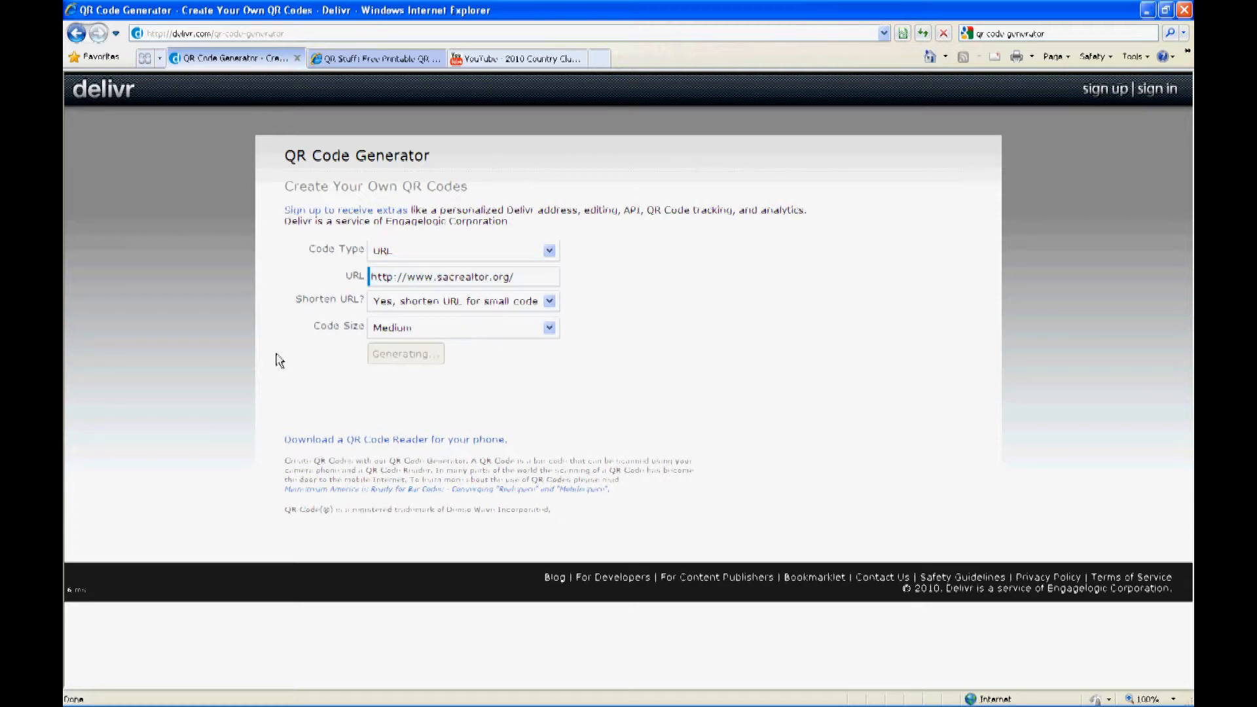
mouse_move(842, 326)
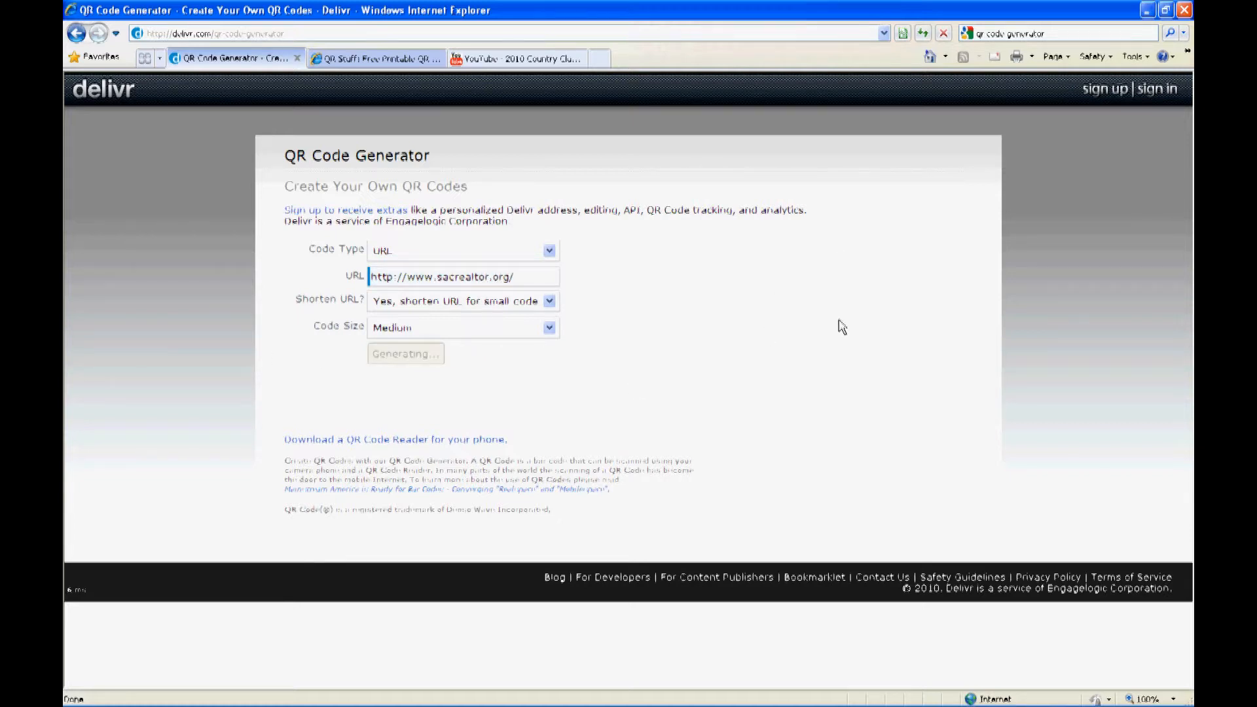
left_click(404, 354)
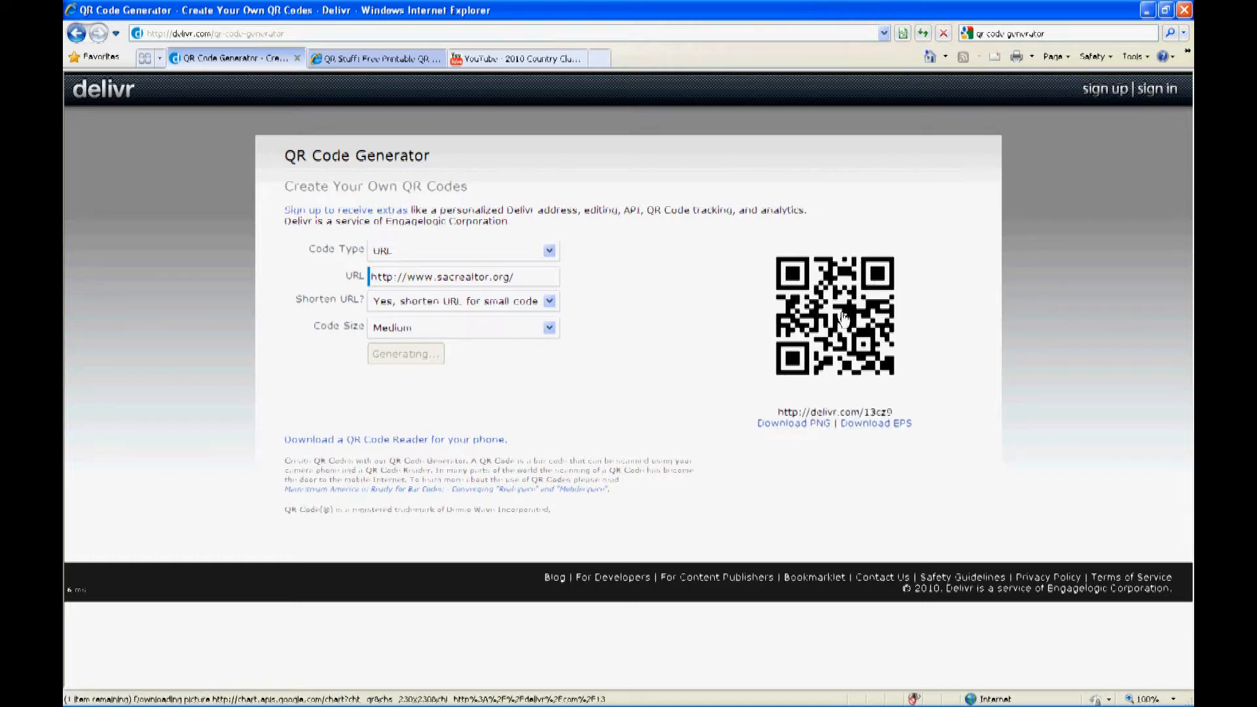
mouse_move(789, 341)
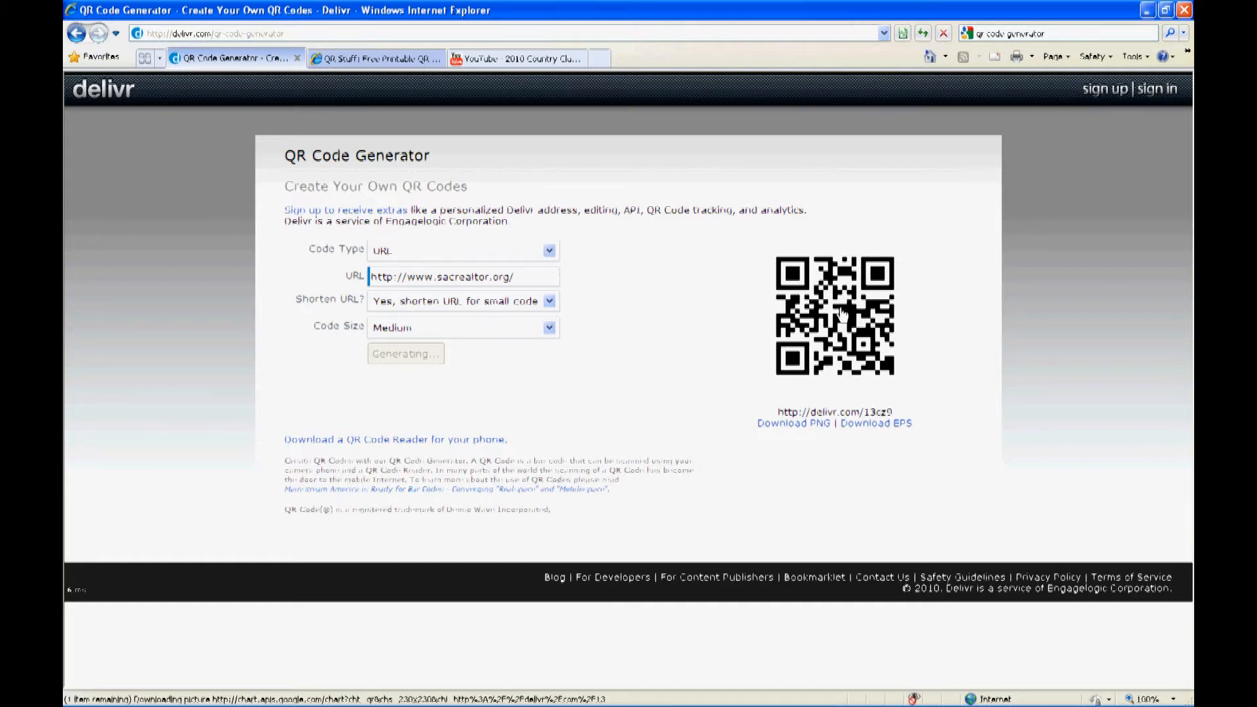
mouse_move(831, 311)
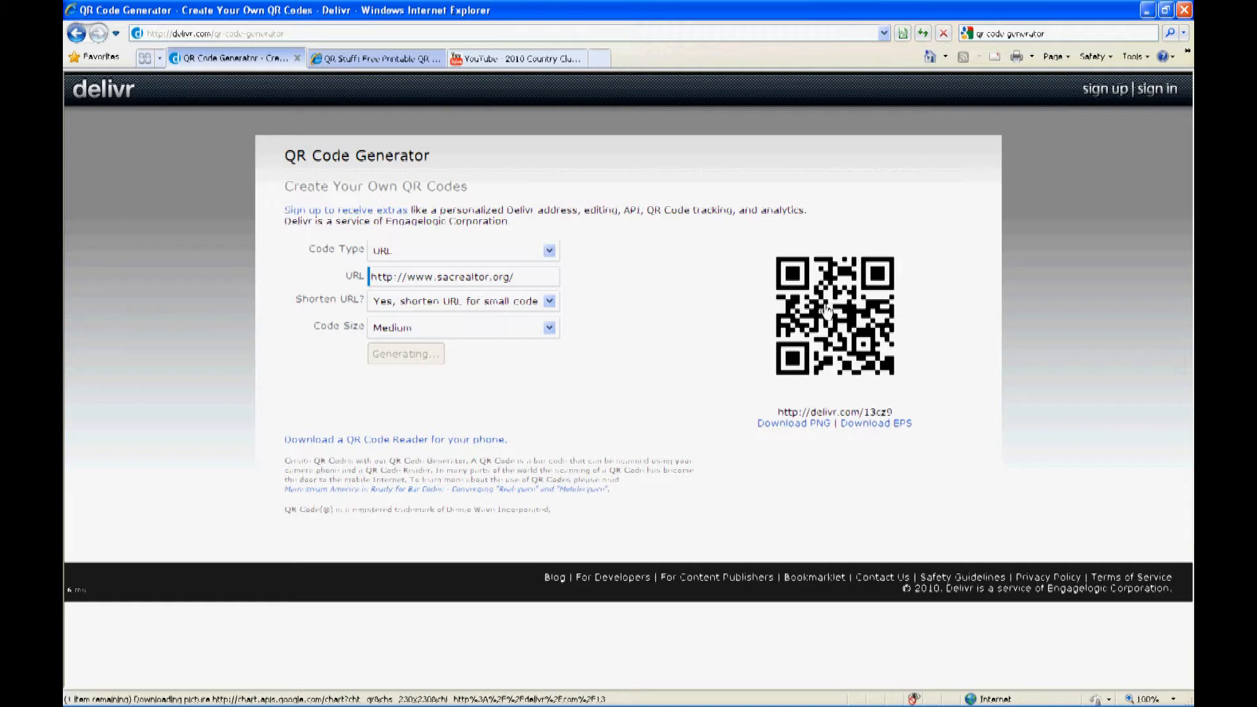
On the QR Stuff tab, set the data type to YouTube Video
left_click(375, 58)
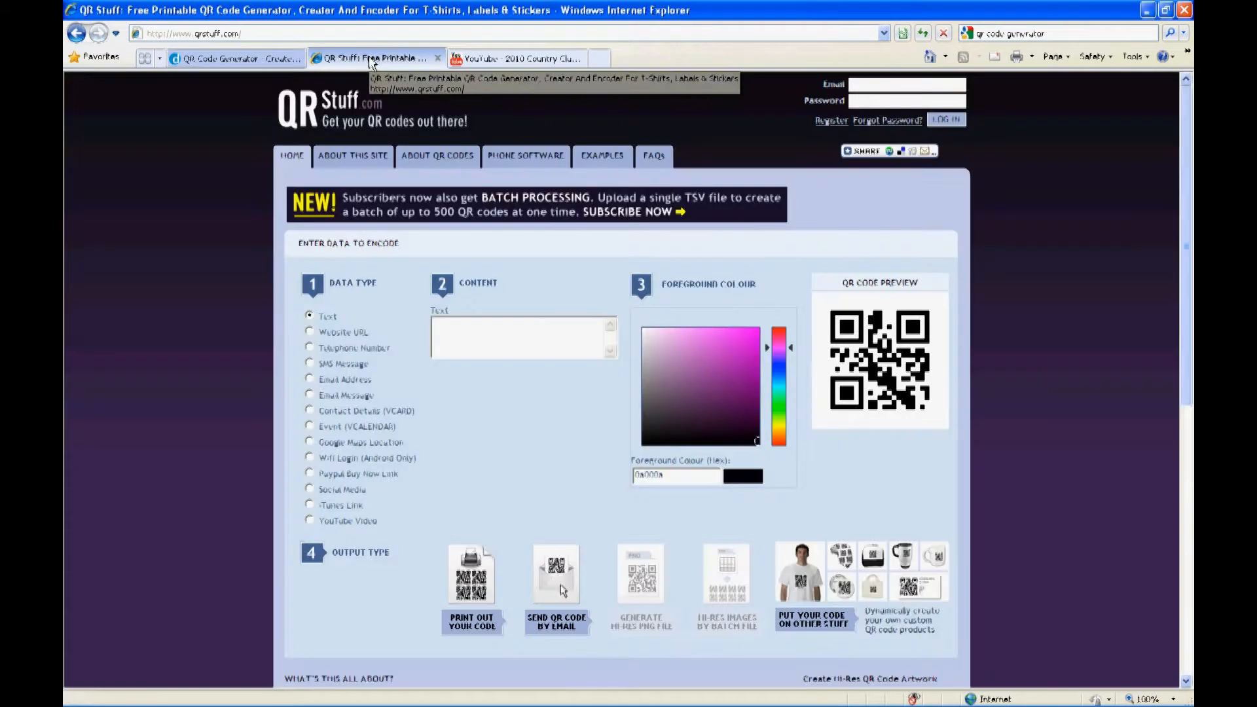
mouse_move(335, 463)
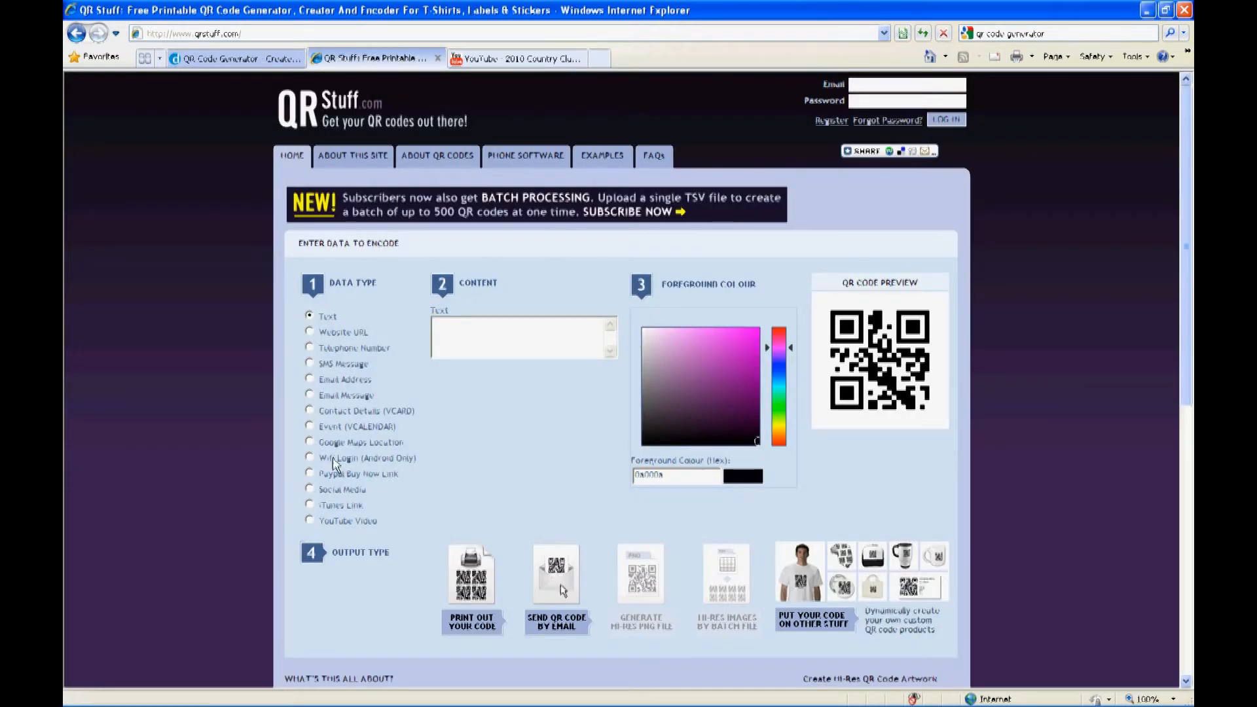
mouse_move(346, 520)
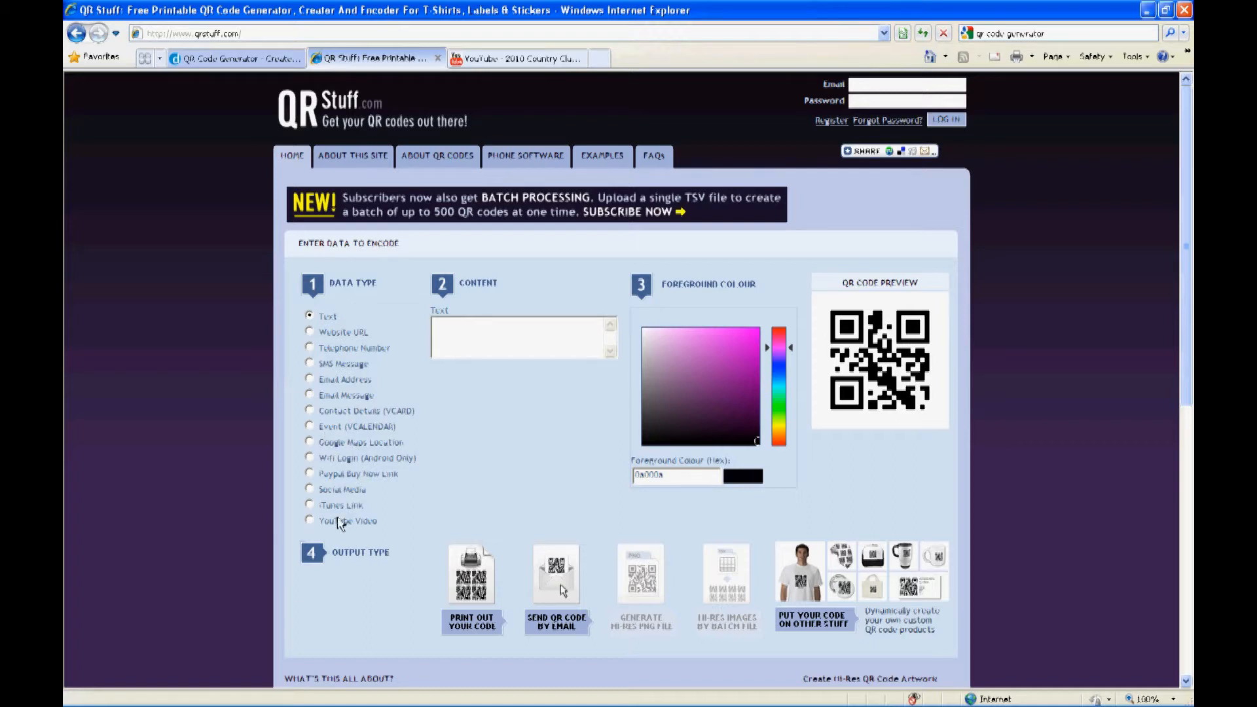
left_click(311, 521)
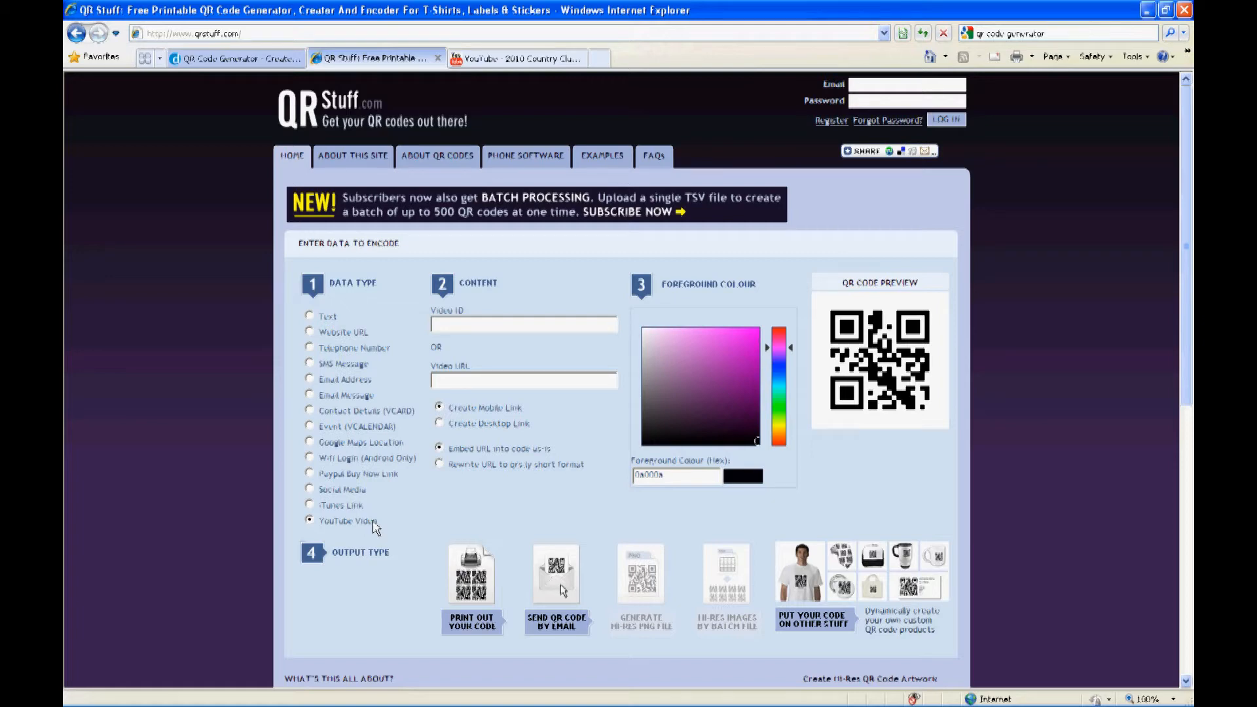
Copy the CanTree Build time-lapse link from YouTube and paste it into Video URL
left_click(517, 58)
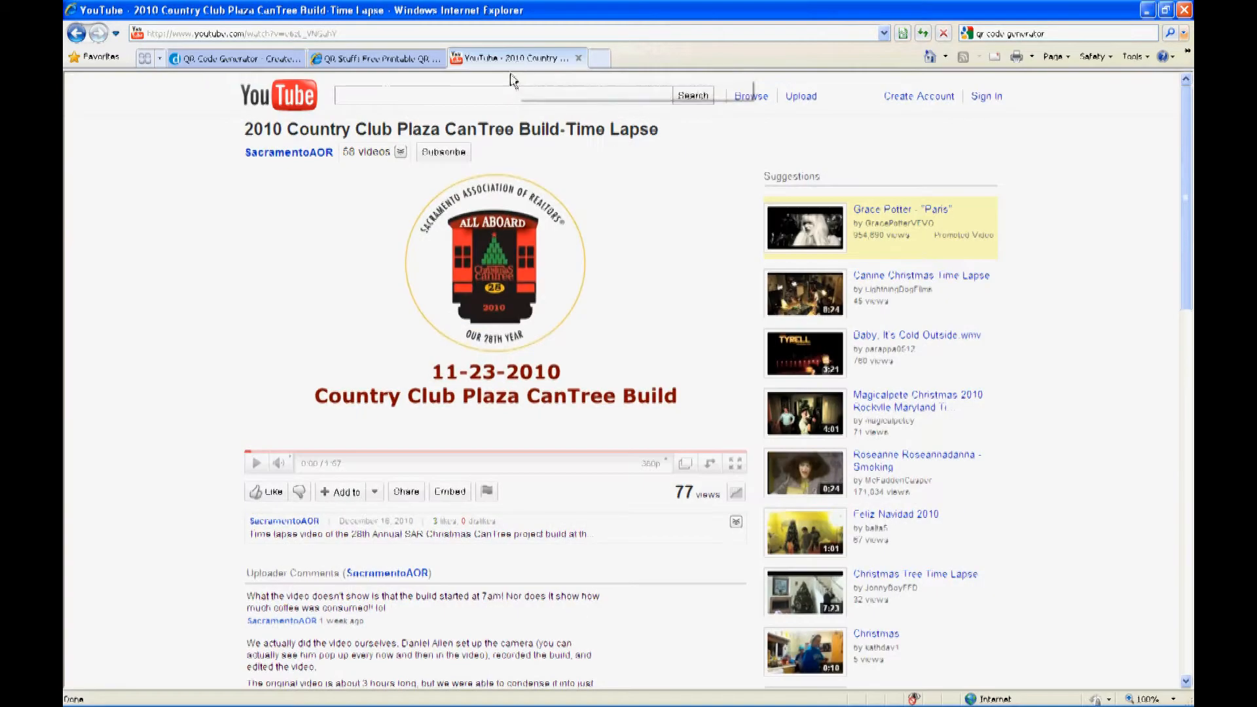
right_click(241, 33)
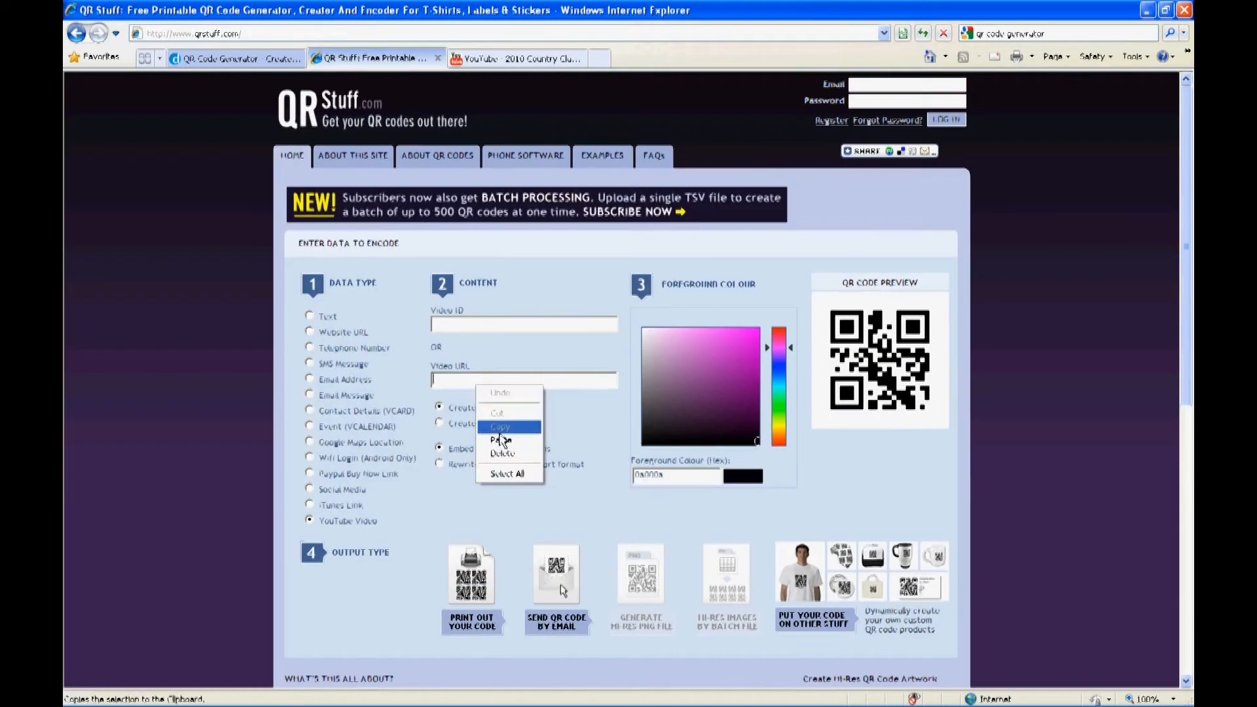
left_click(501, 439)
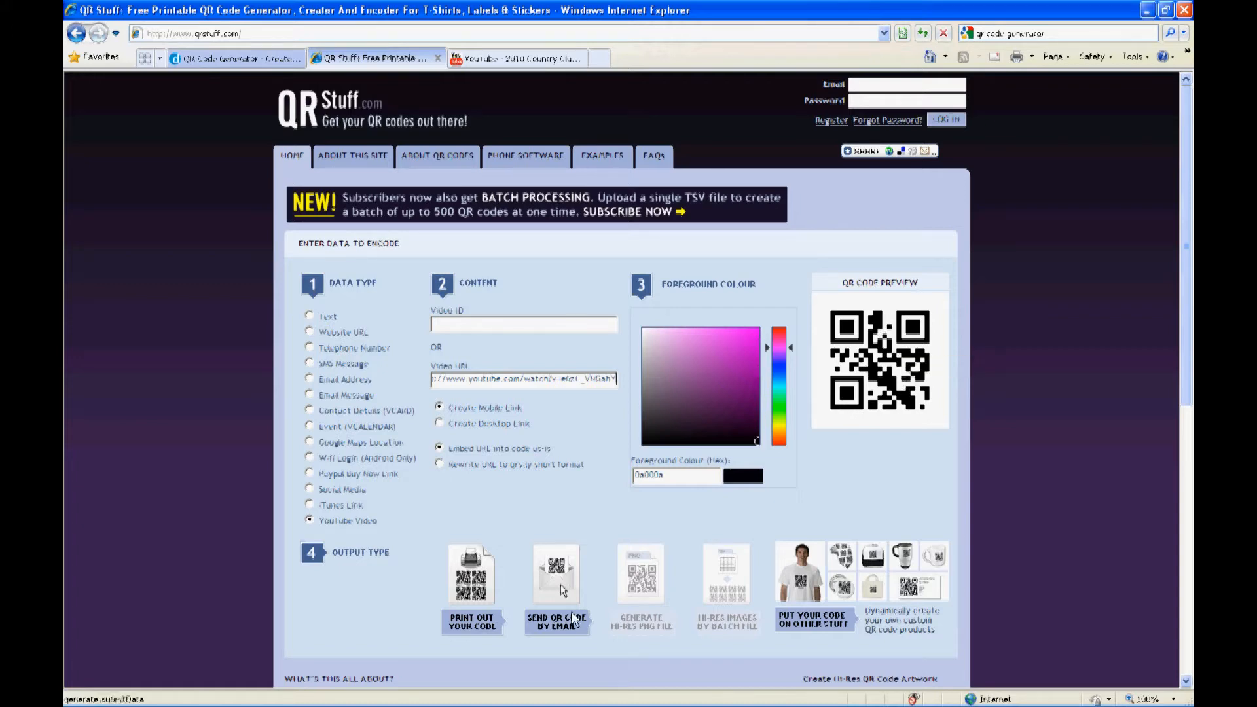
mouse_move(816, 582)
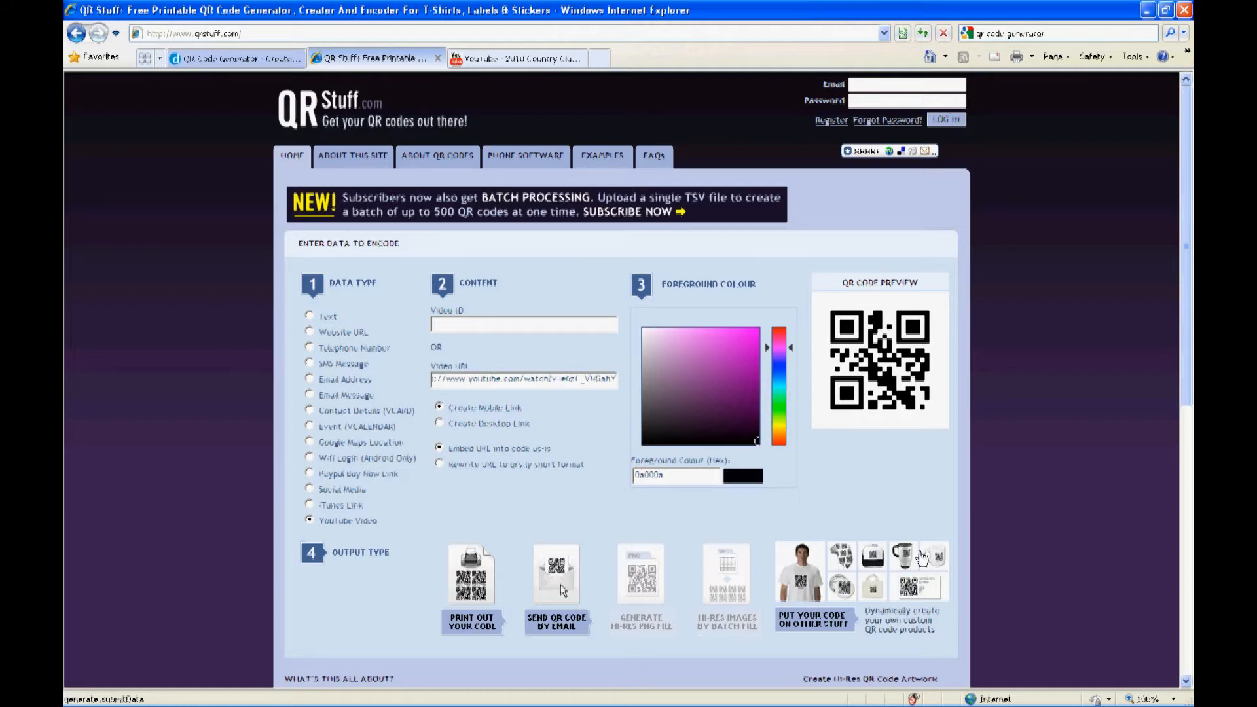
mouse_move(944, 565)
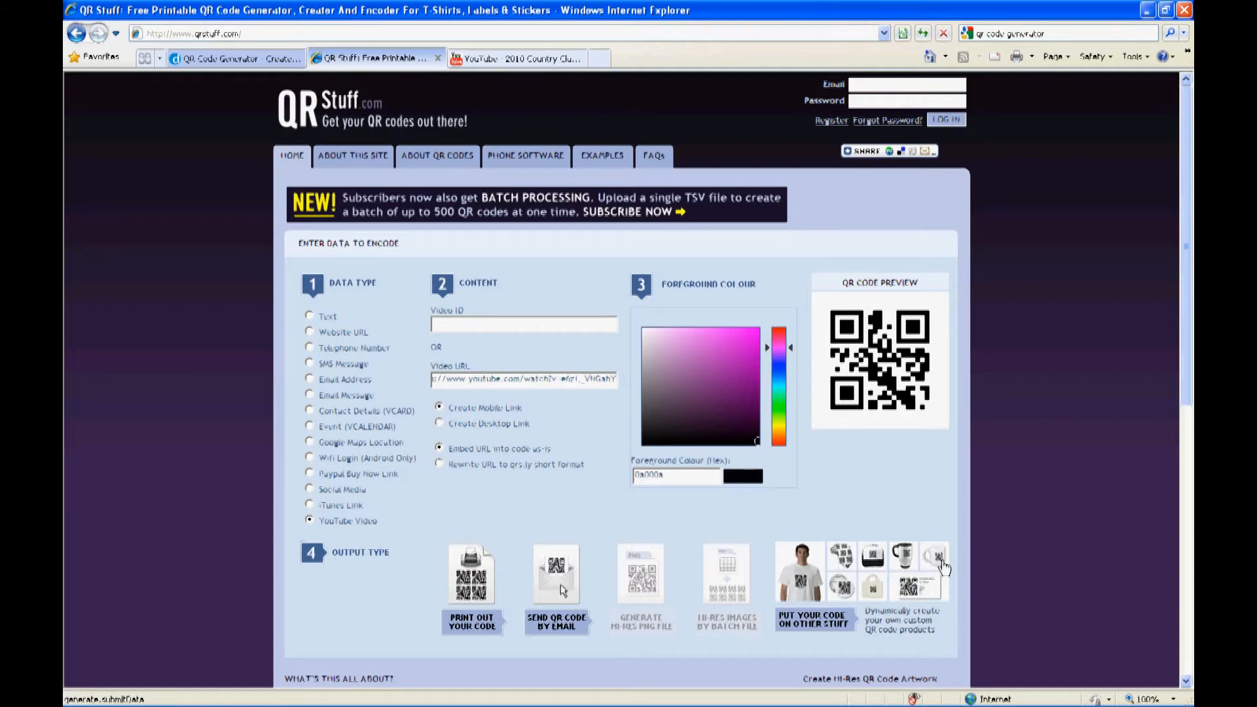
mouse_move(988, 411)
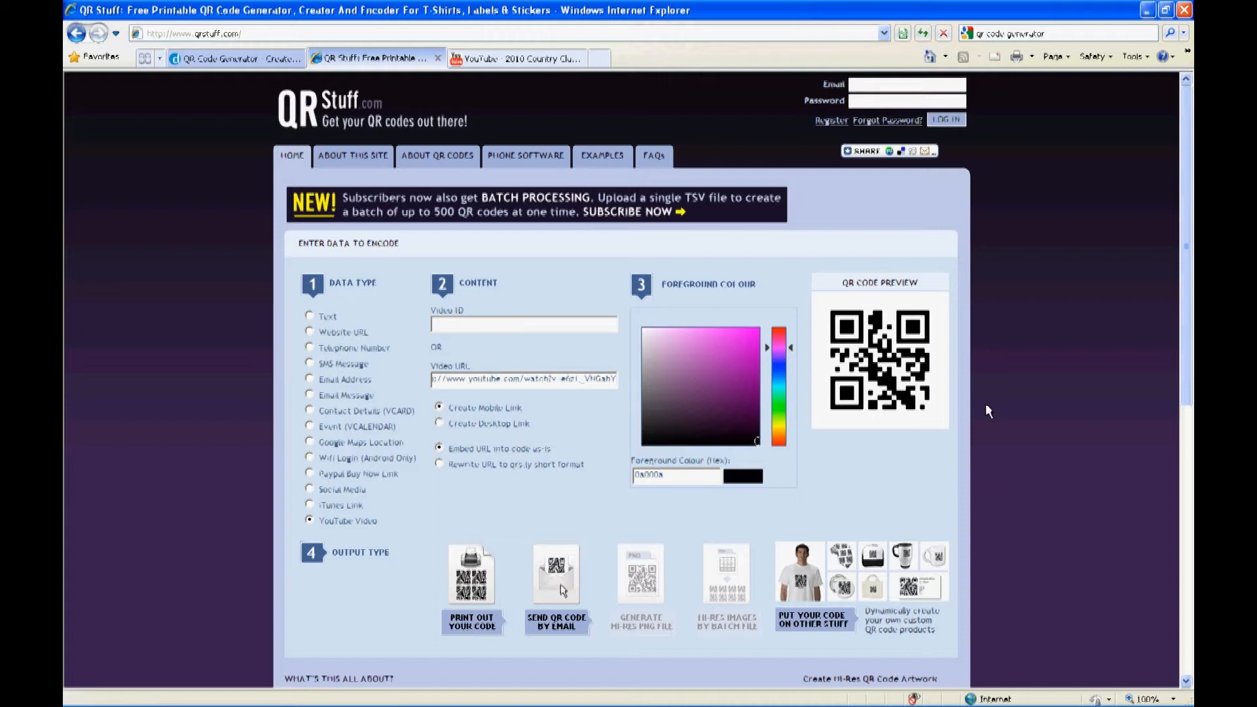
mouse_move(525, 433)
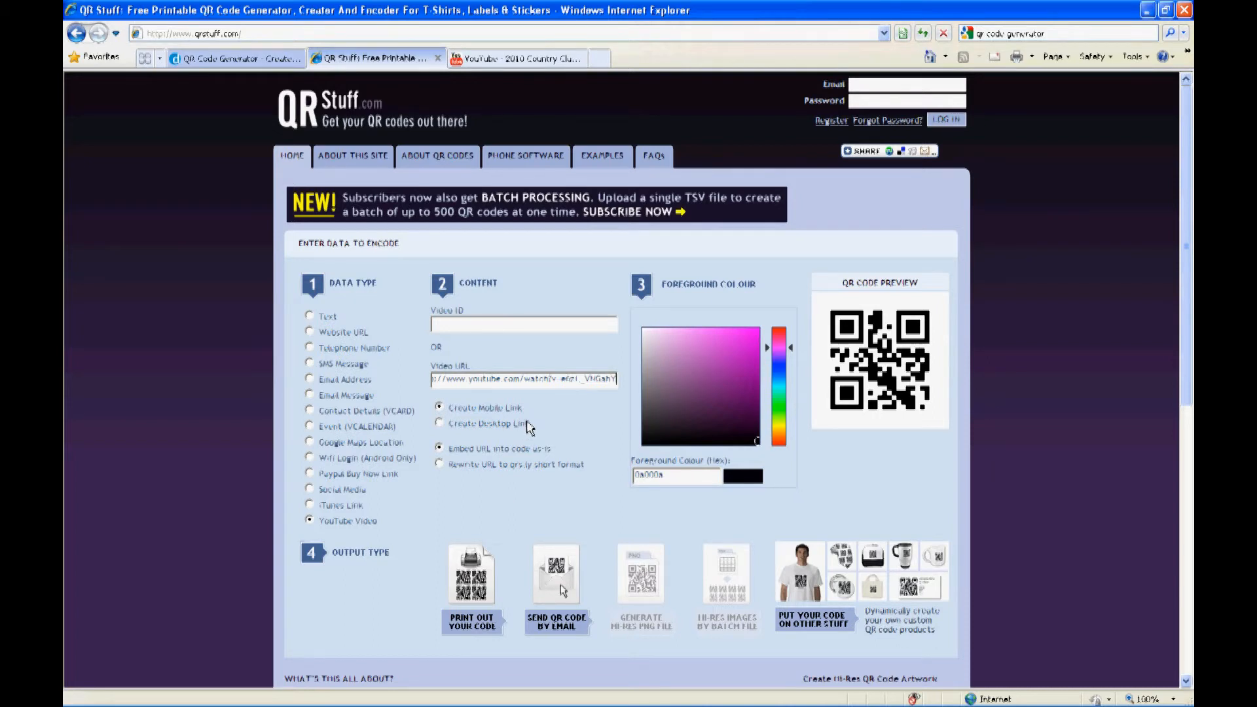
mouse_move(953, 311)
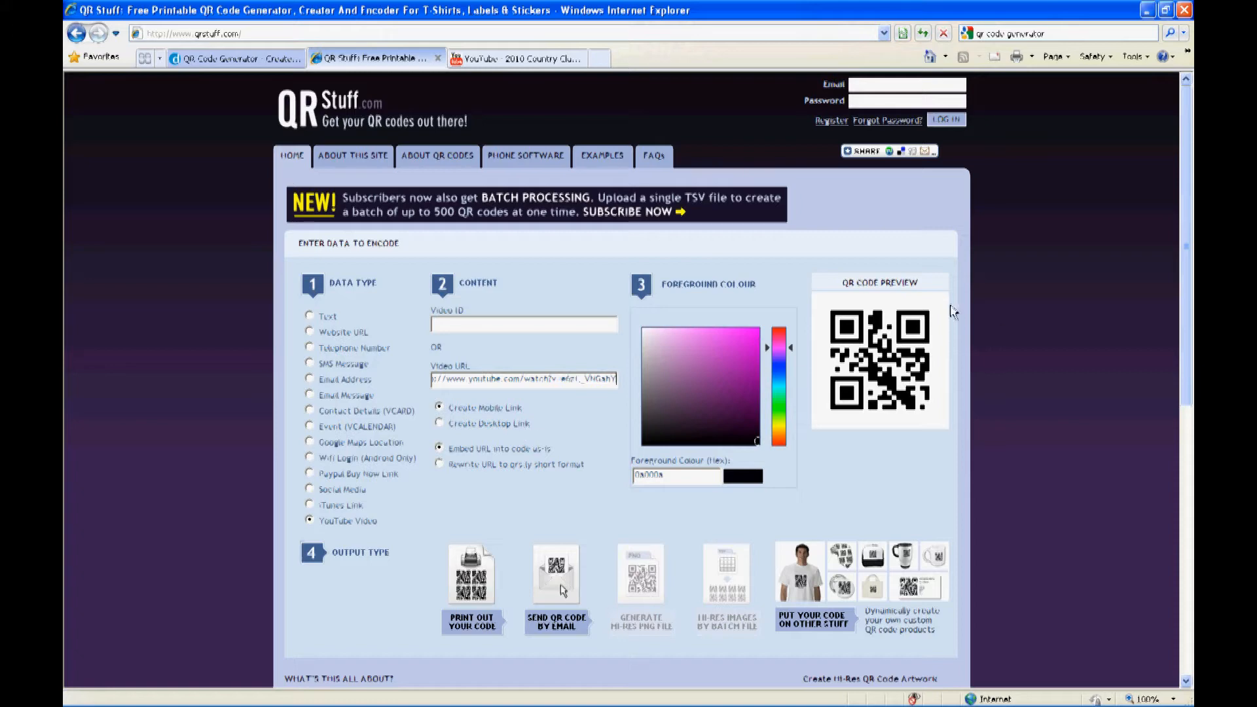
left_click(524, 324)
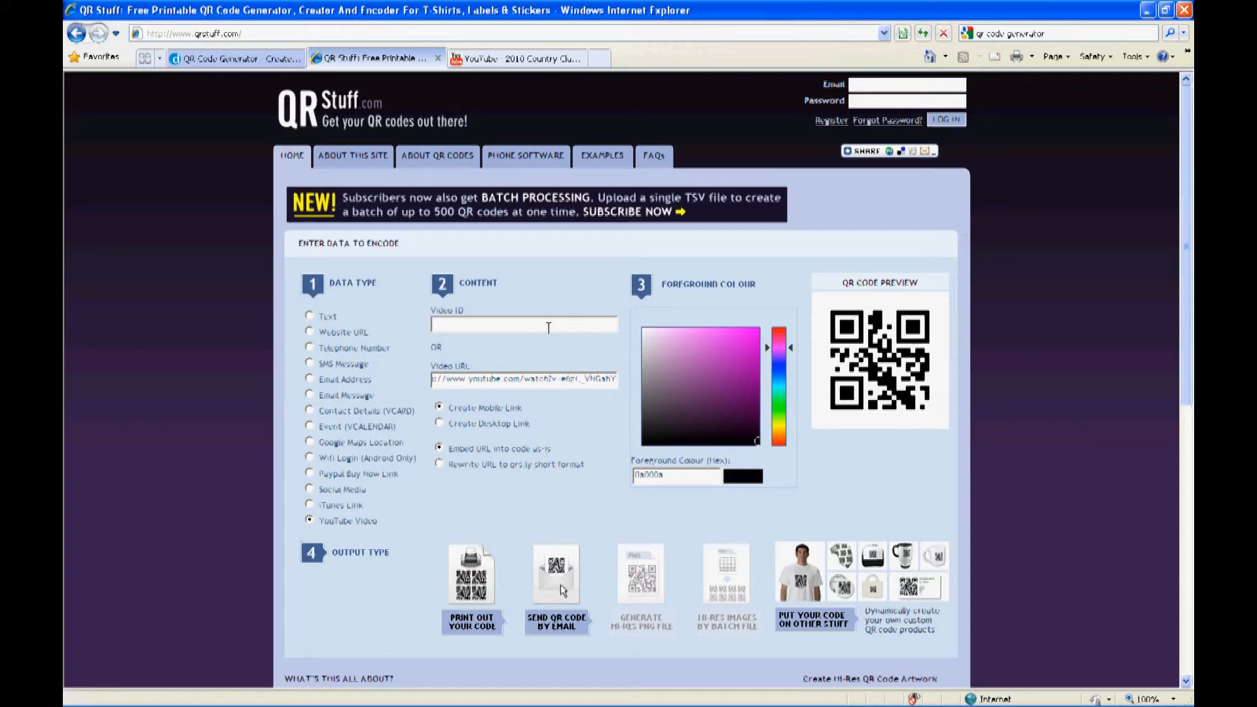
mouse_move(543, 343)
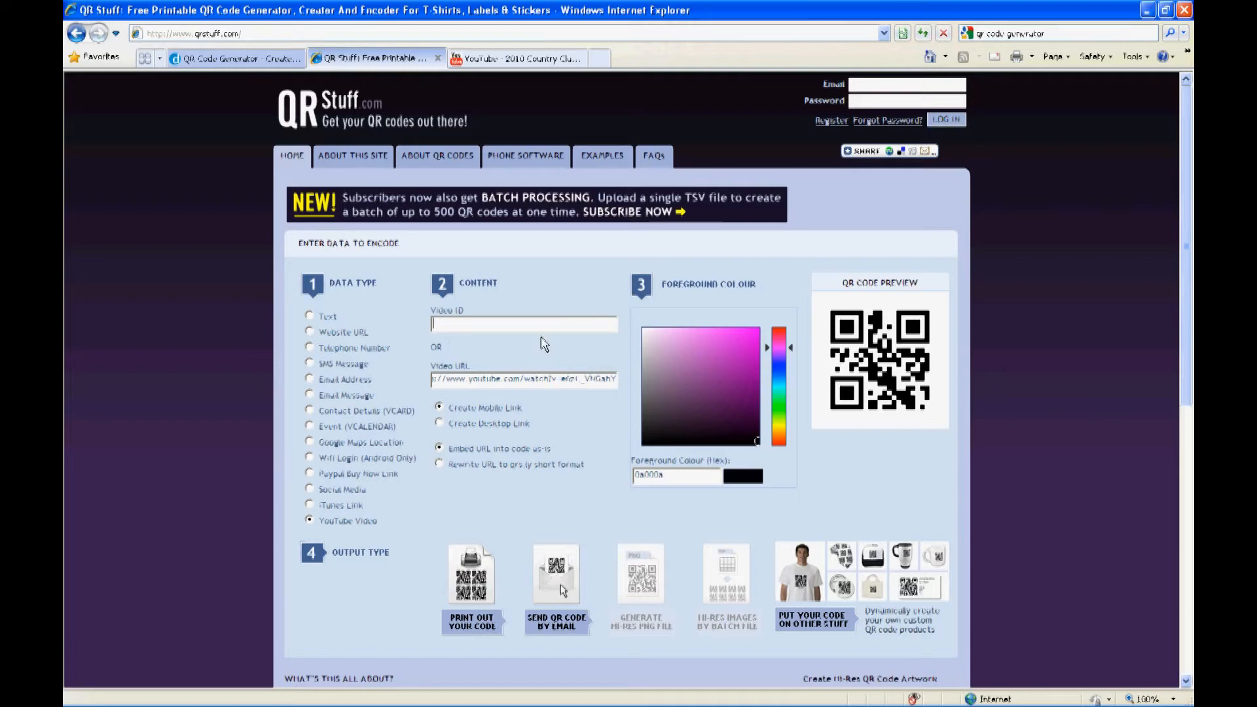